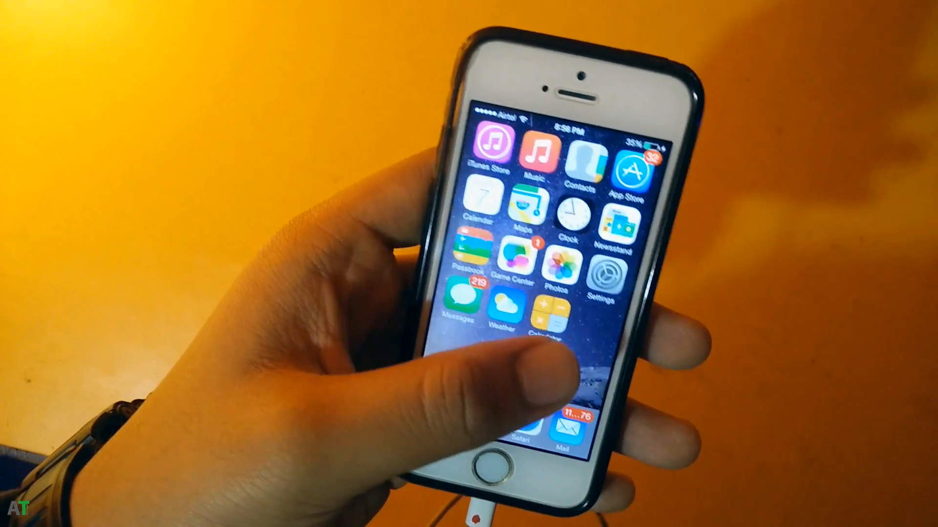
Swipe the home screen to reach the Cydia icon and start the ReachAll package search
scroll(left, 3)
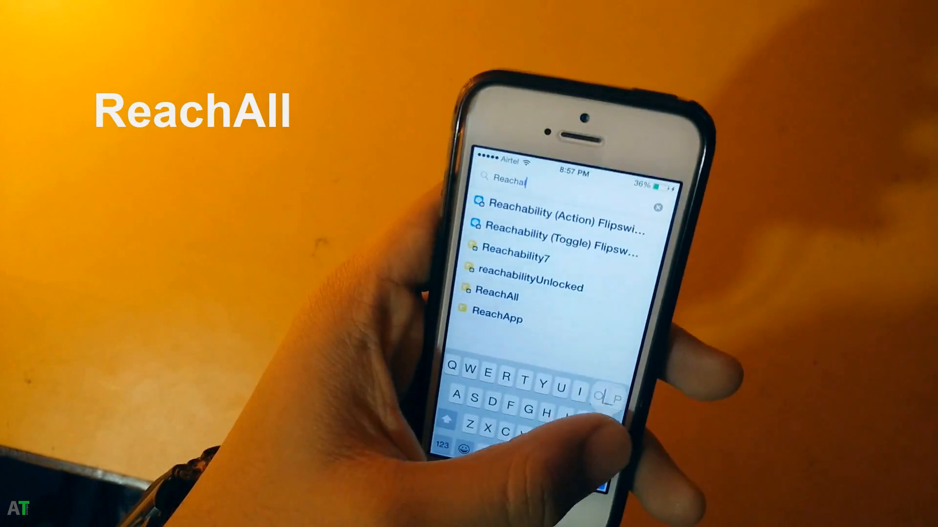
Install ReachAll from the search results and restart SpringBoard so it loads
click(494, 295)
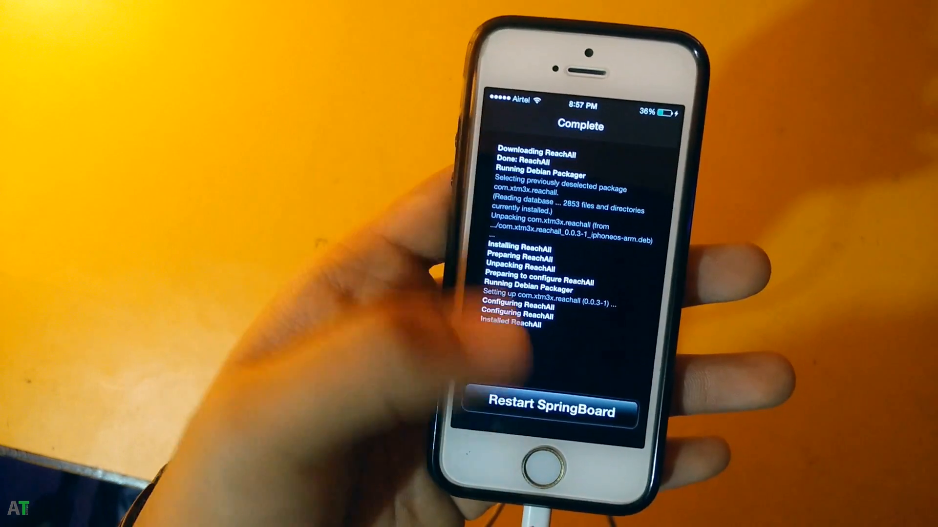
click(548, 412)
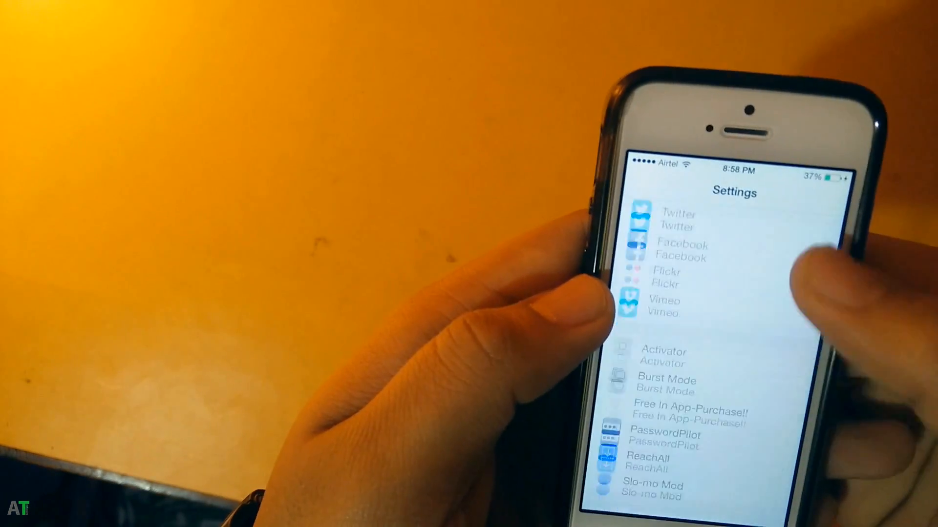
Leave ReachAll enabled and review its list of activation methods
click(646, 460)
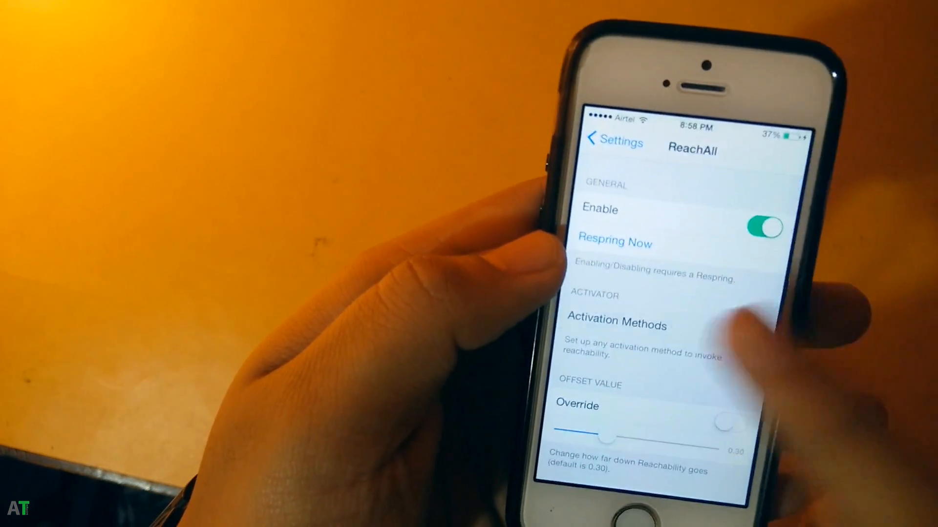
click(616, 325)
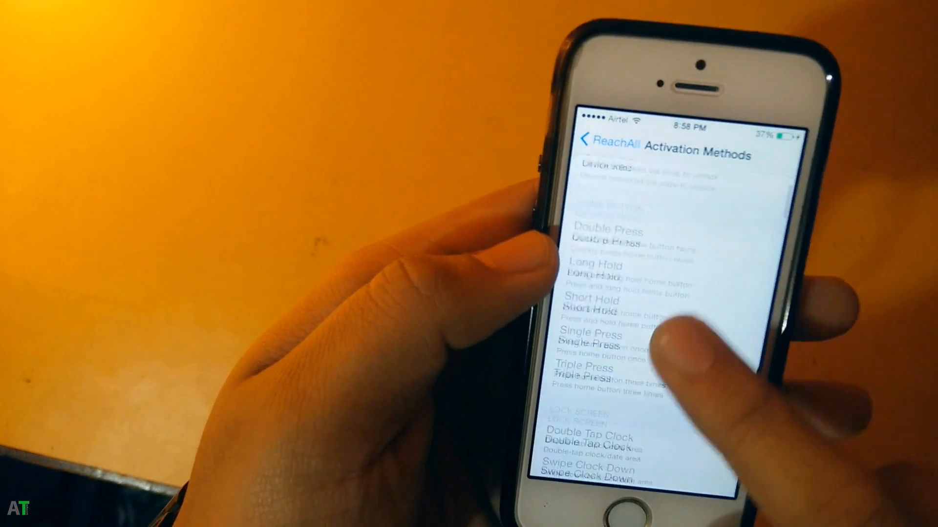
scroll(down, 3)
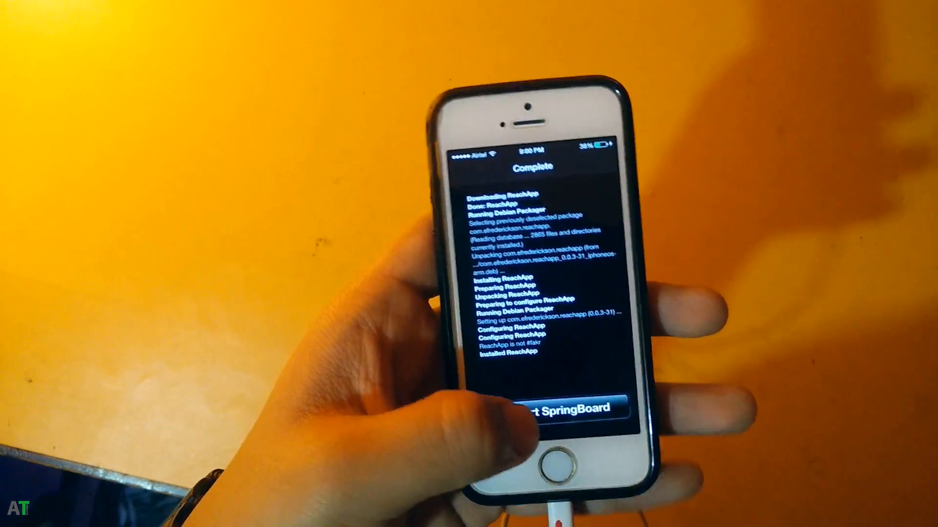
Restart SpringBoard to finish loading ReachApp
click(555, 408)
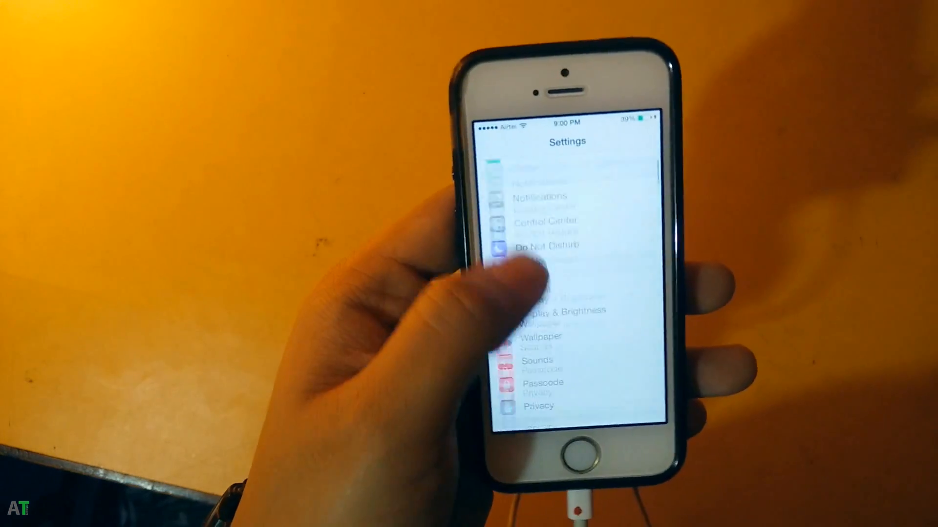
Scroll to the tweak section of Settings and enter ReachApp's preferences
scroll(down, 3)
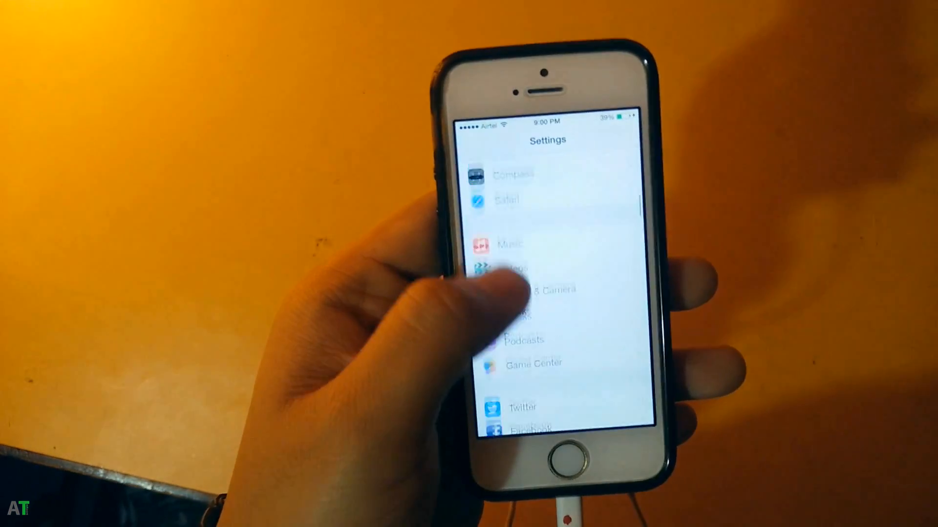
scroll(down, 3)
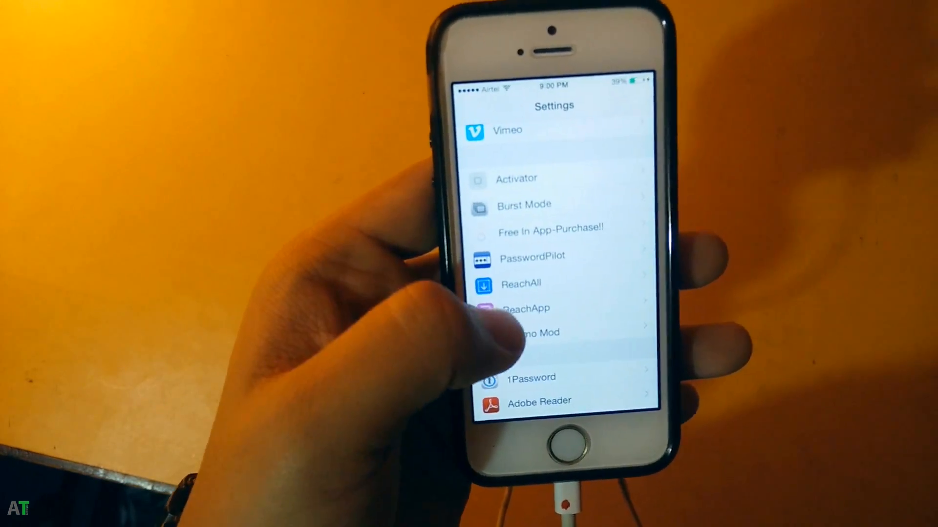
click(526, 308)
text(Atech)
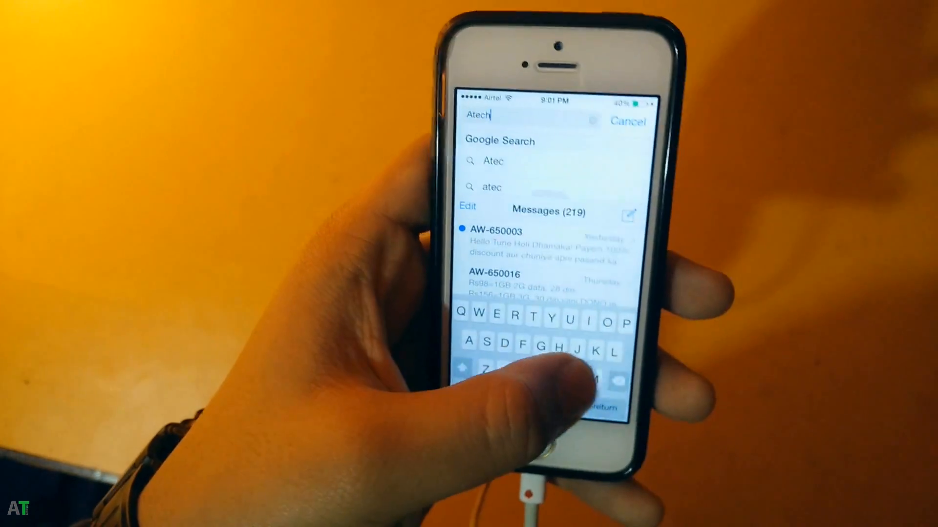
Enter 'atechpoint' in Safari's address bar so atechpoint.com loads above Messages
text(point.com)
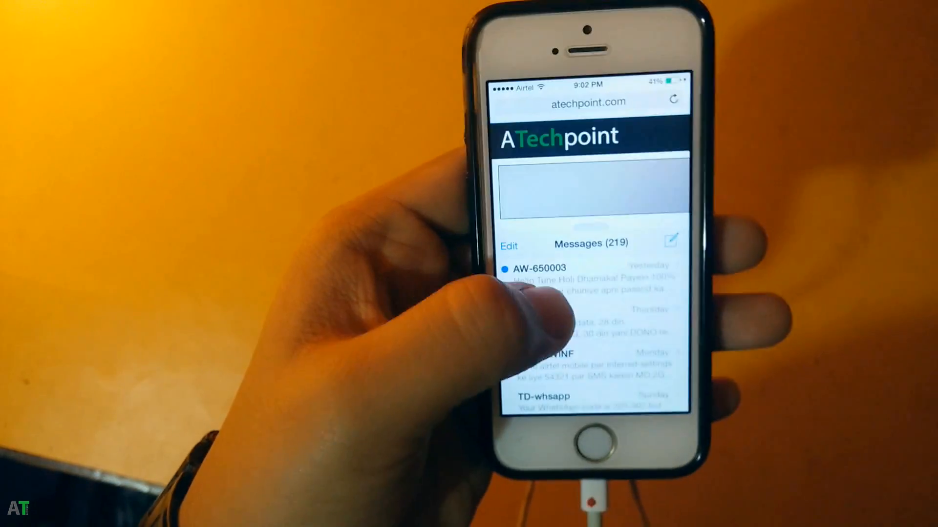
Compose a new message in the lower half while atechpoint.com stays open above
click(538, 268)
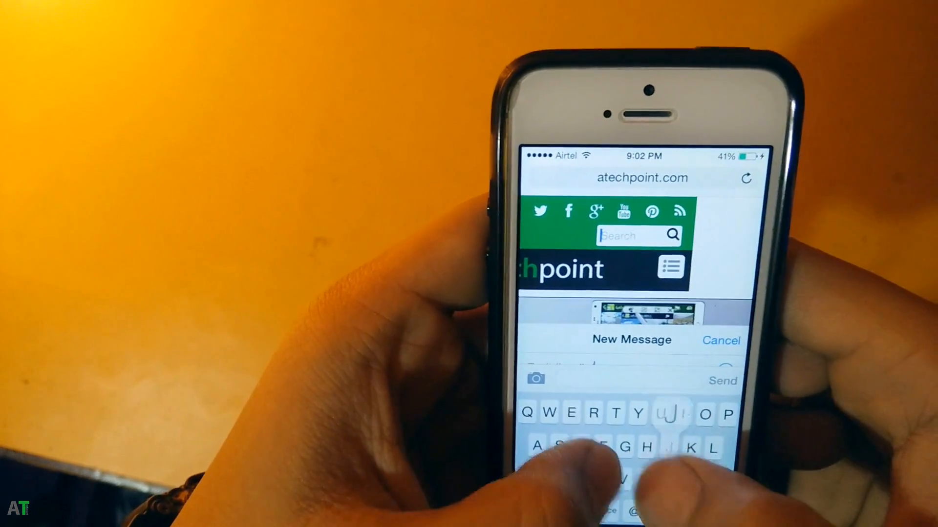
click(720, 340)
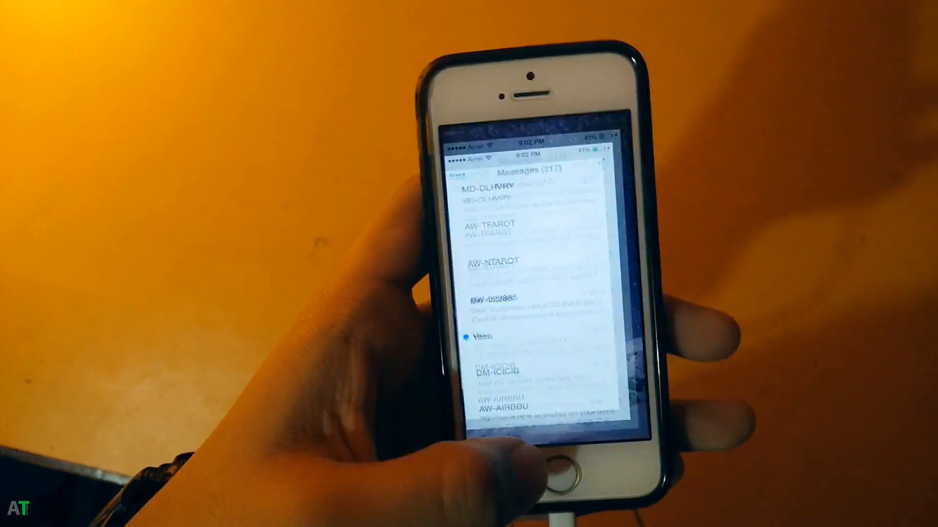
Exit the split view with Home, then view ReachApp's details page in Cydia's Installed list
key(home)
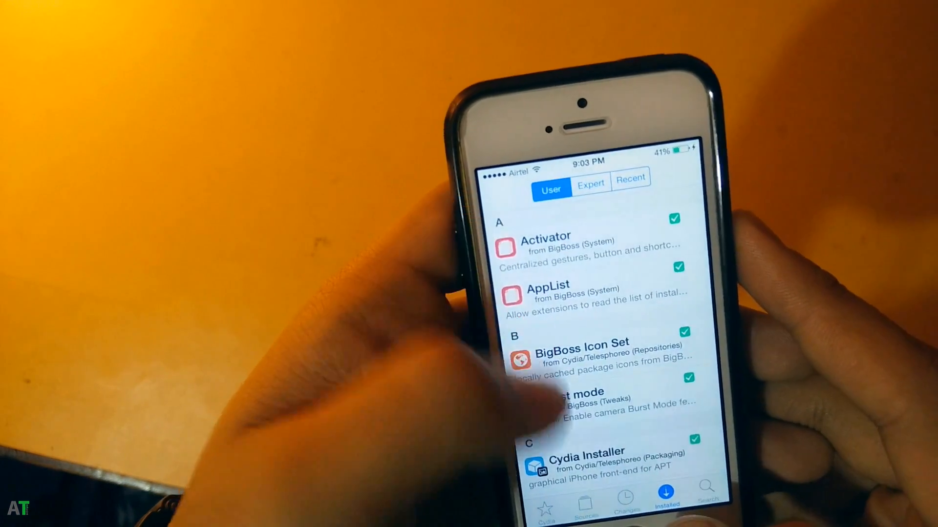
click(574, 401)
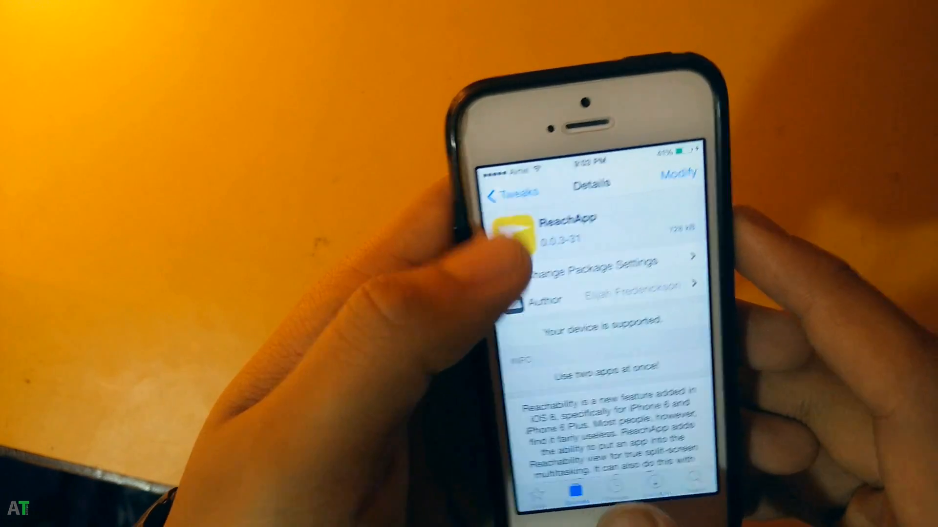
click(511, 192)
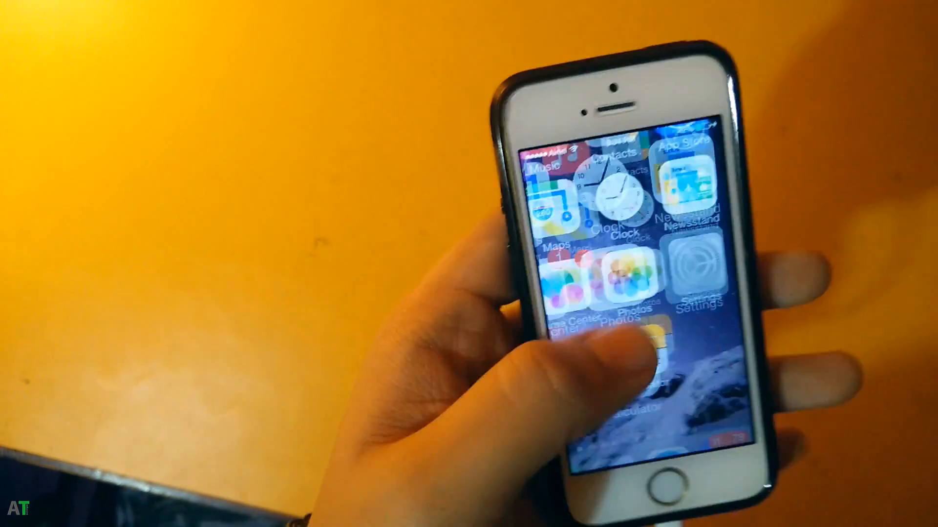
Enter Settings to set Upscale to the iPhone 6 resolution
click(703, 270)
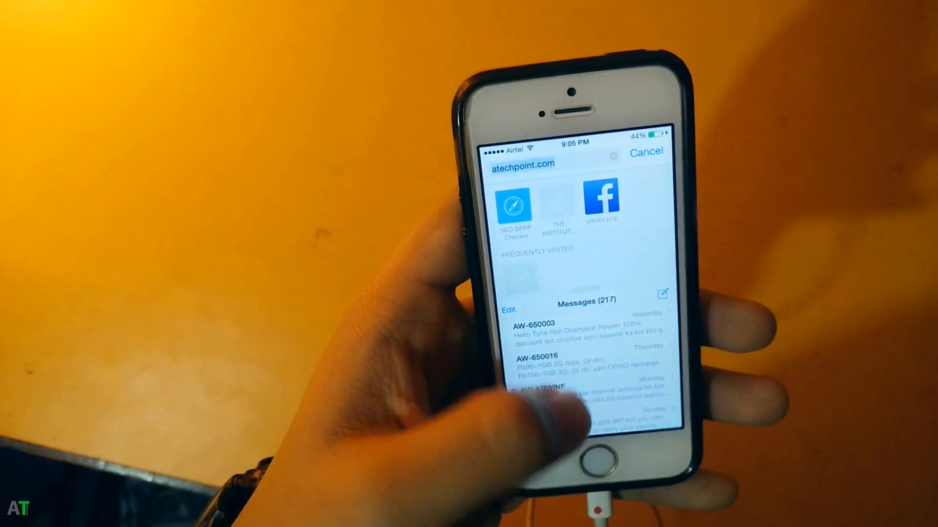
Type a query in Safari's address bar to bring up Flipkart top hits above Messages
text(Fhs)
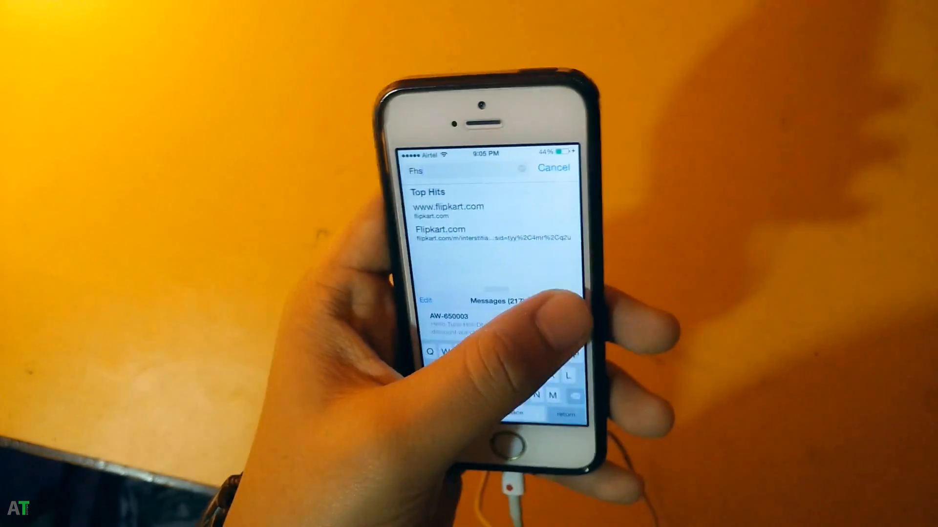